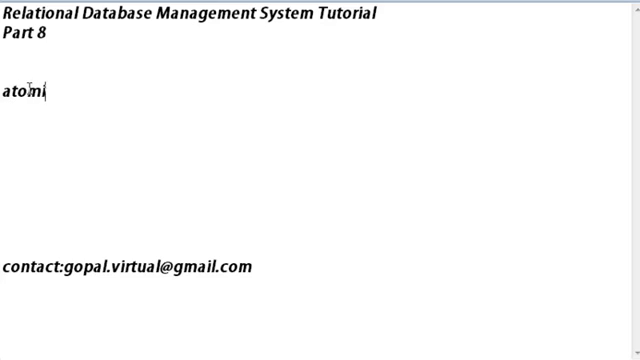
type("c data")
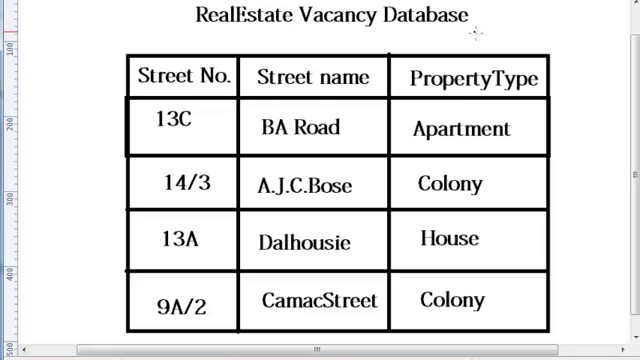
mouse_move(401, 132)
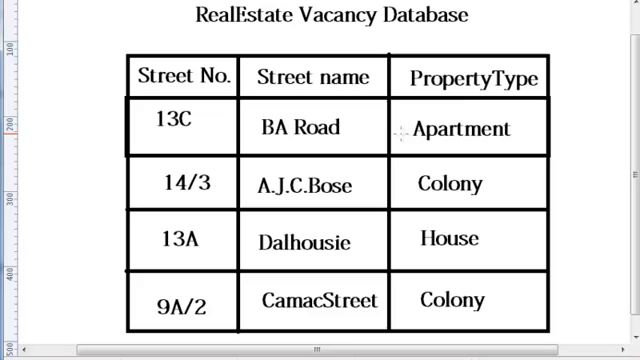